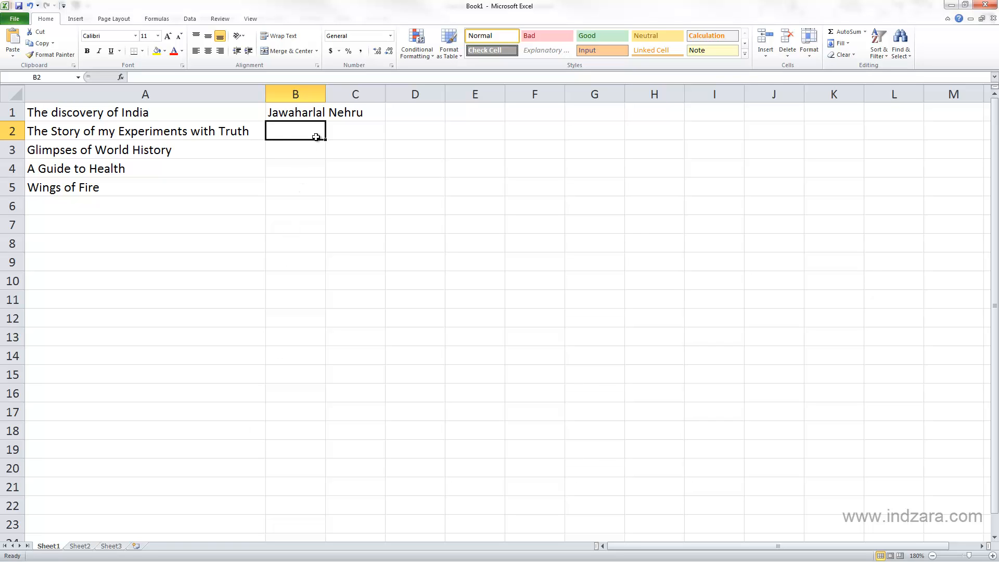
Demonstrate moving between cells with Enter and the Right, Left, Up and Down arrow keys
key("enter")
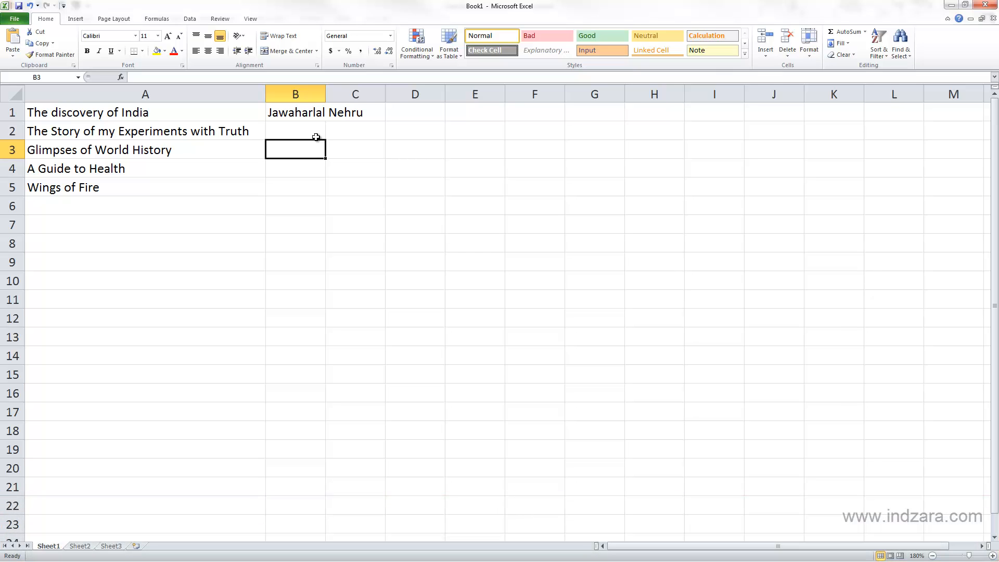
key("Right")
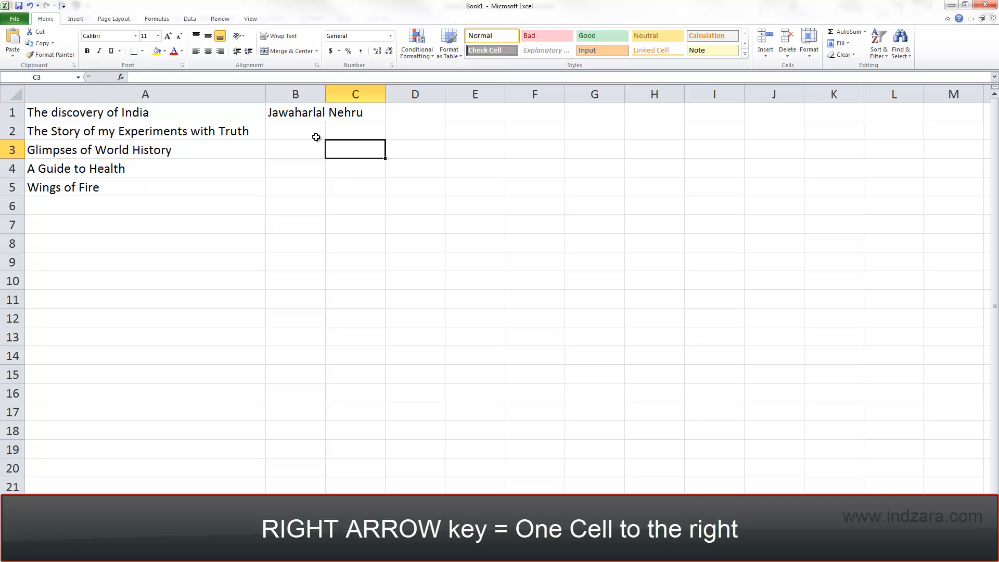
key("Right")
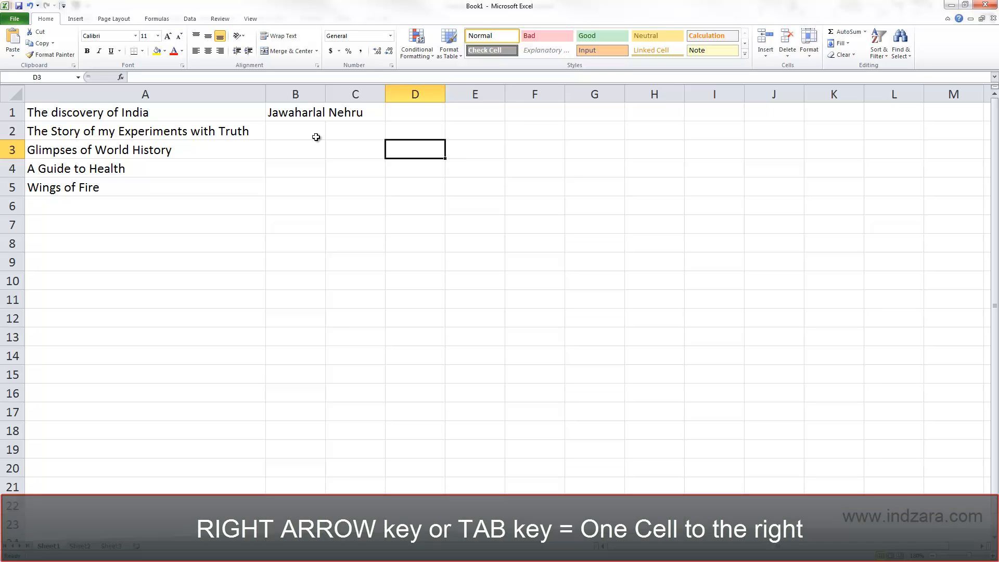
key("Left")
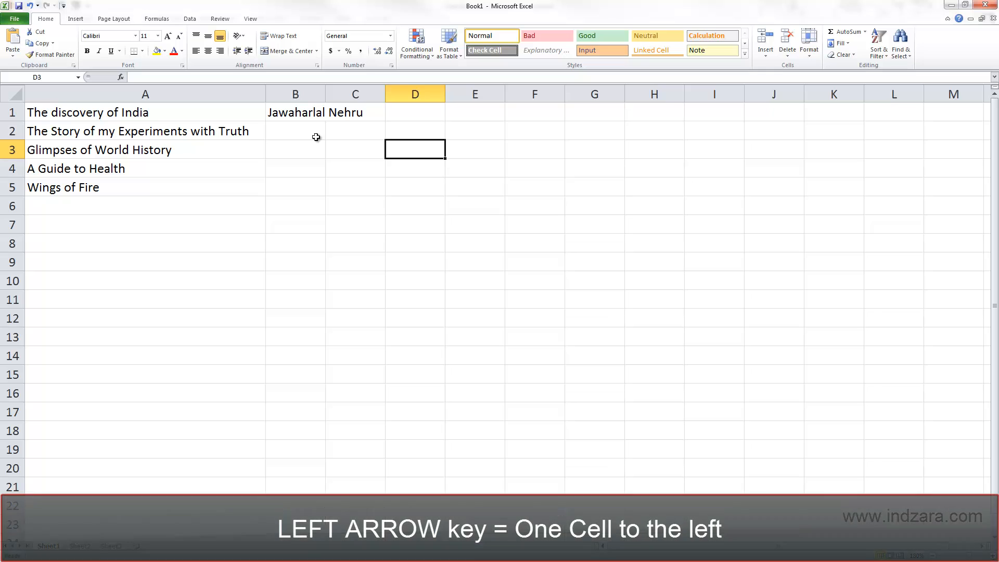
key("Left")
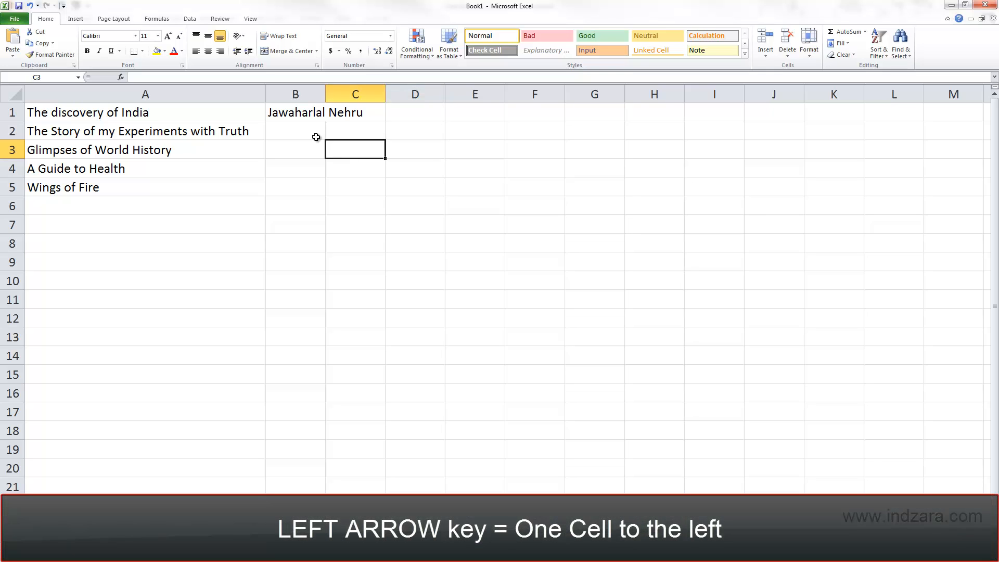
key("Left")
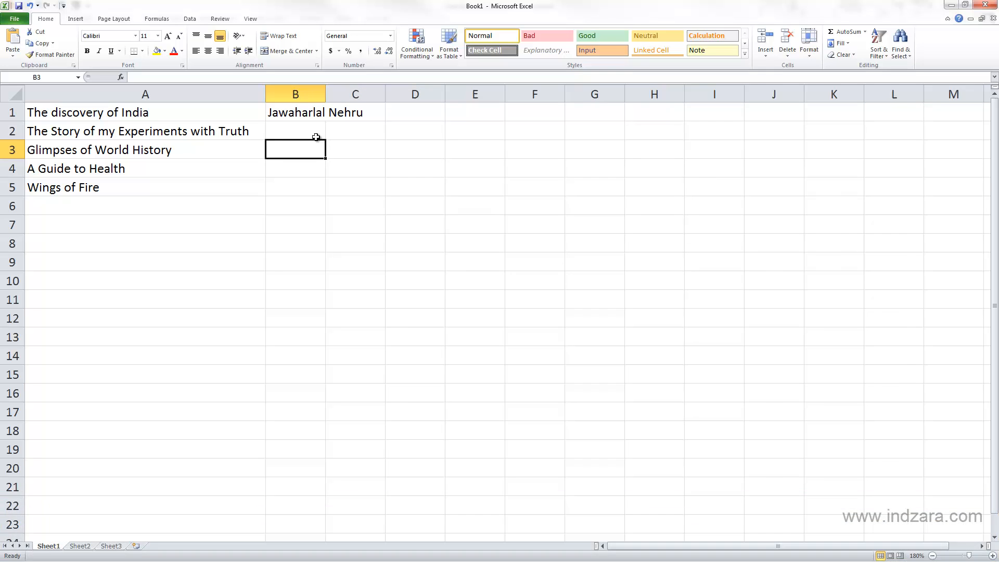
key("Left")
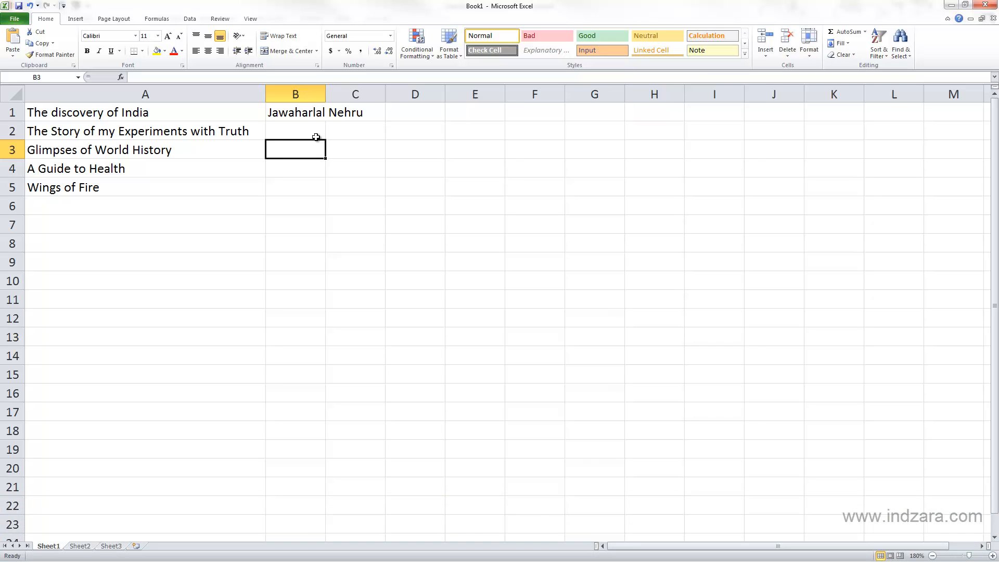
key("up")
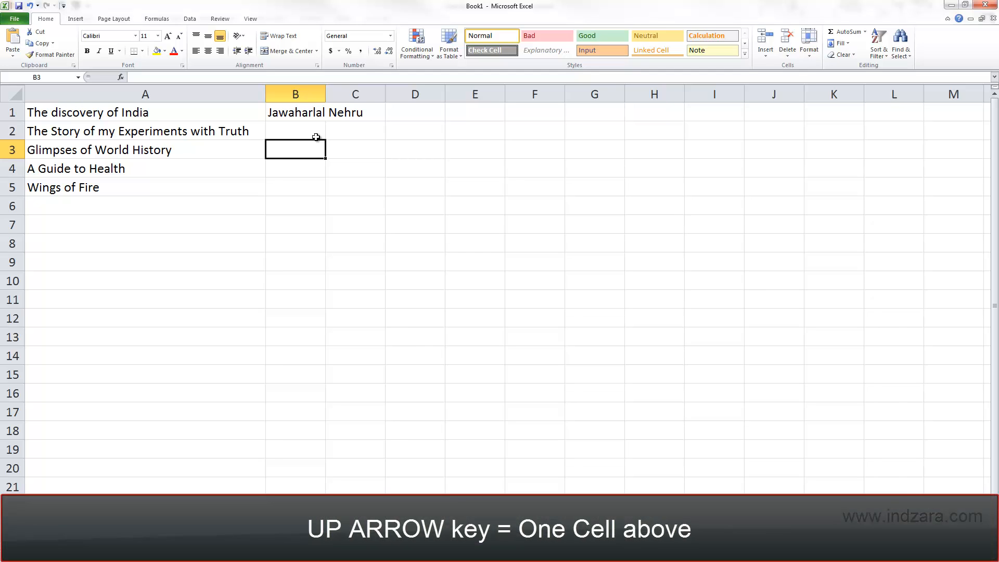
key("Up")
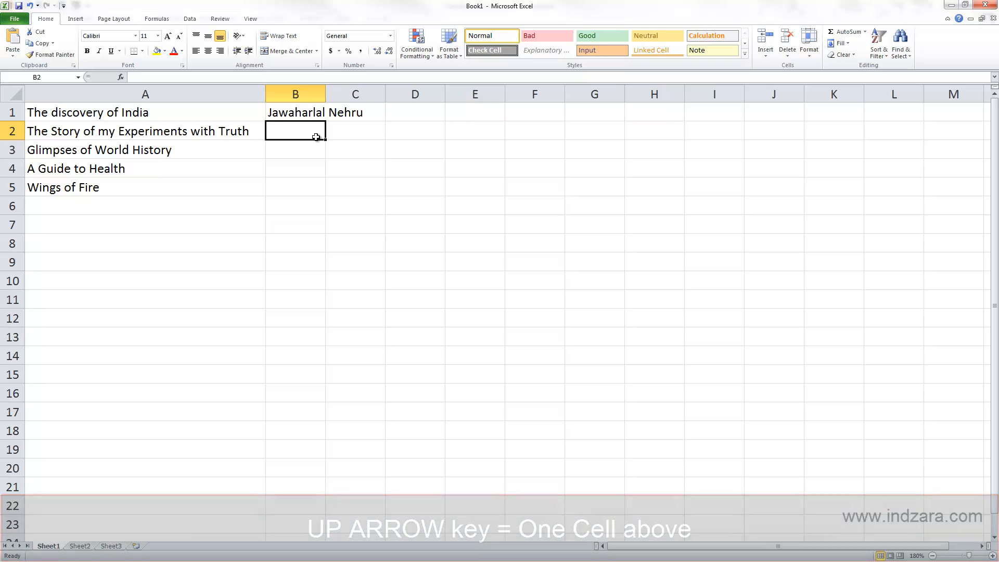
key("Down")
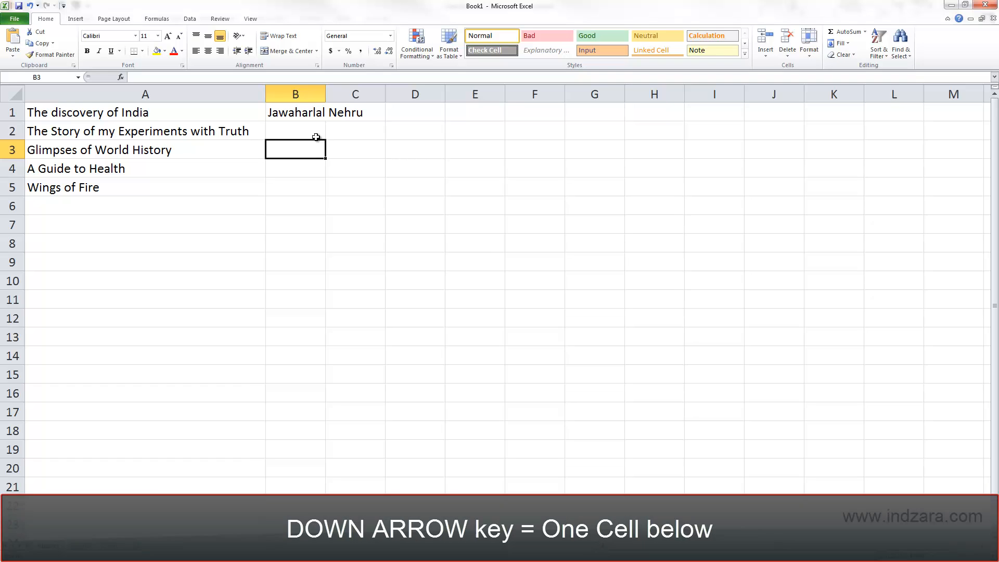
key("Down")
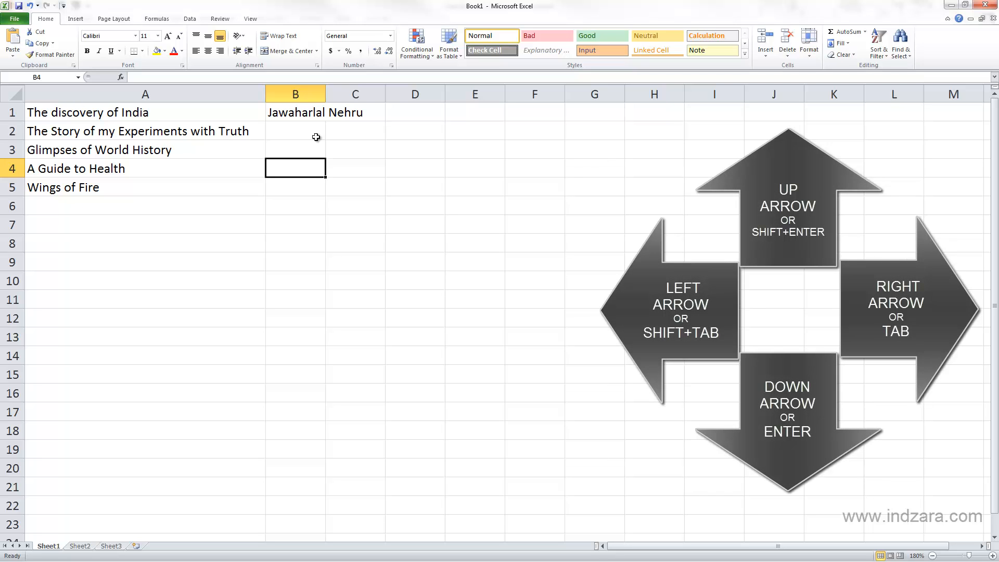
Enter 'Mahatma Gandhi' in cell B2 as the second author
left_click(294, 131)
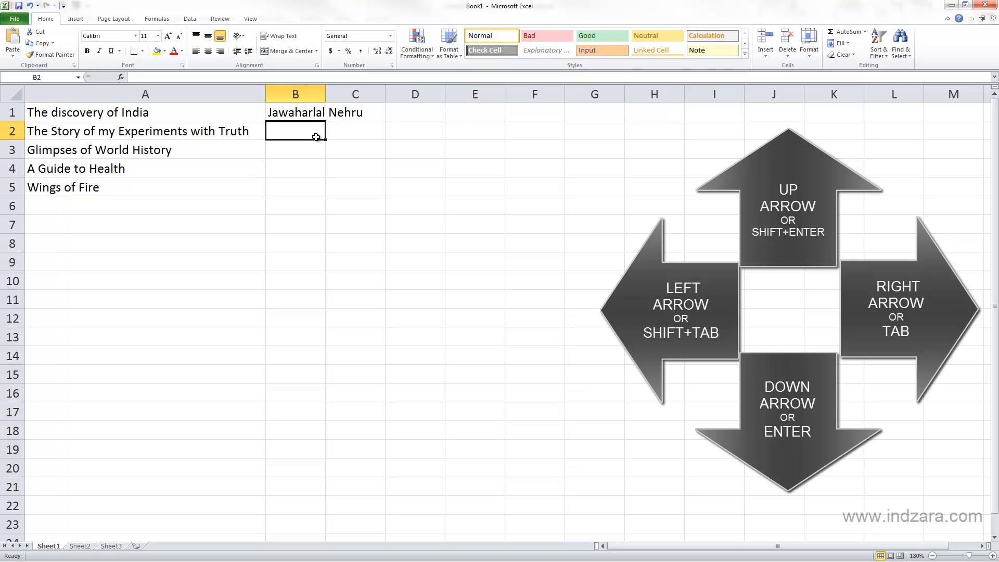
type("Ma")
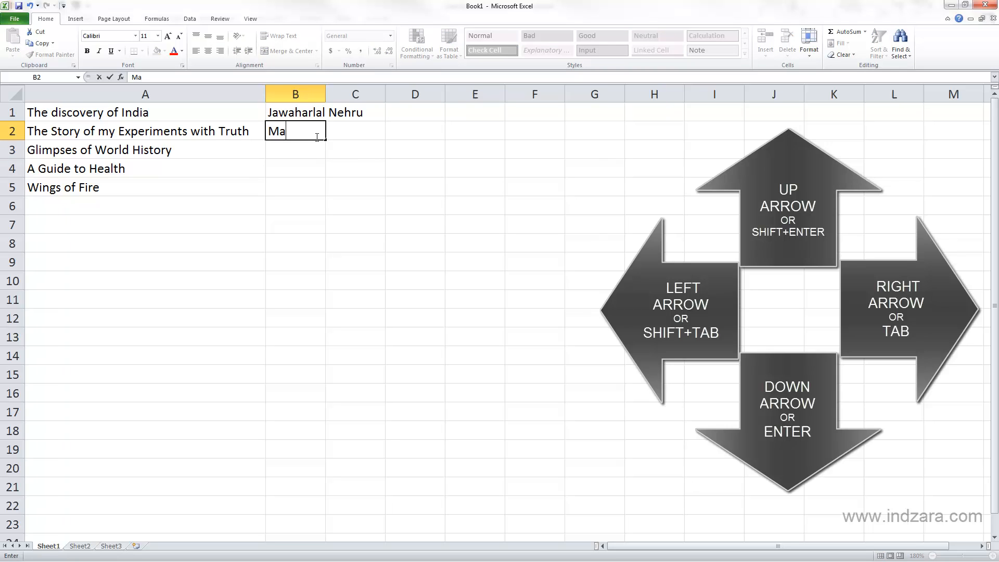
type("hatma Gan")
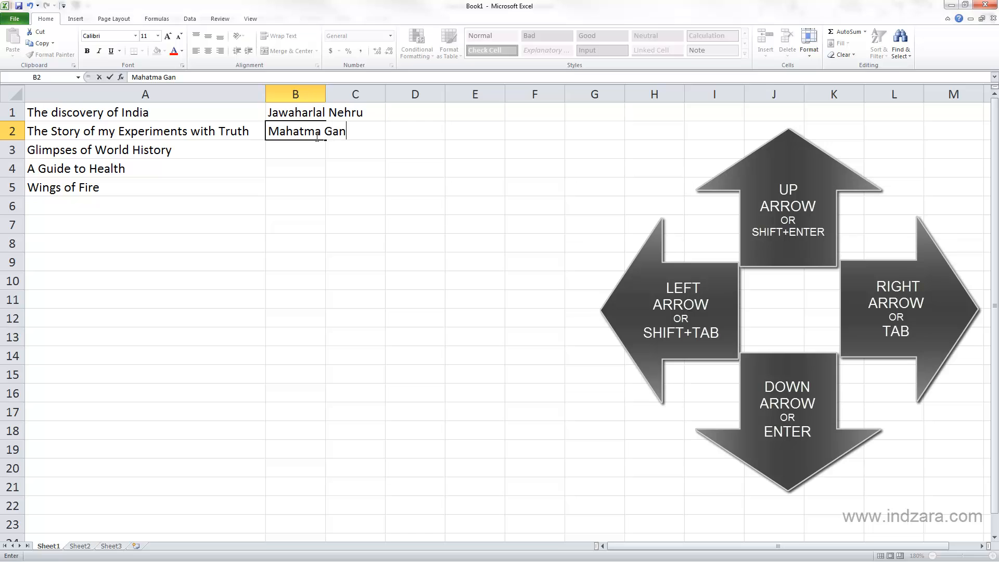
type("dhi")
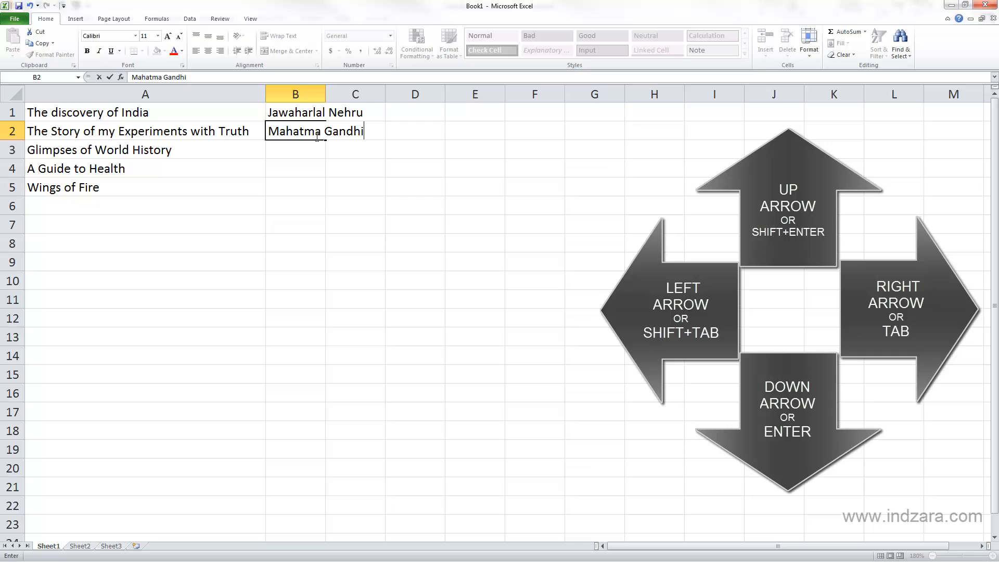
key("Tab")
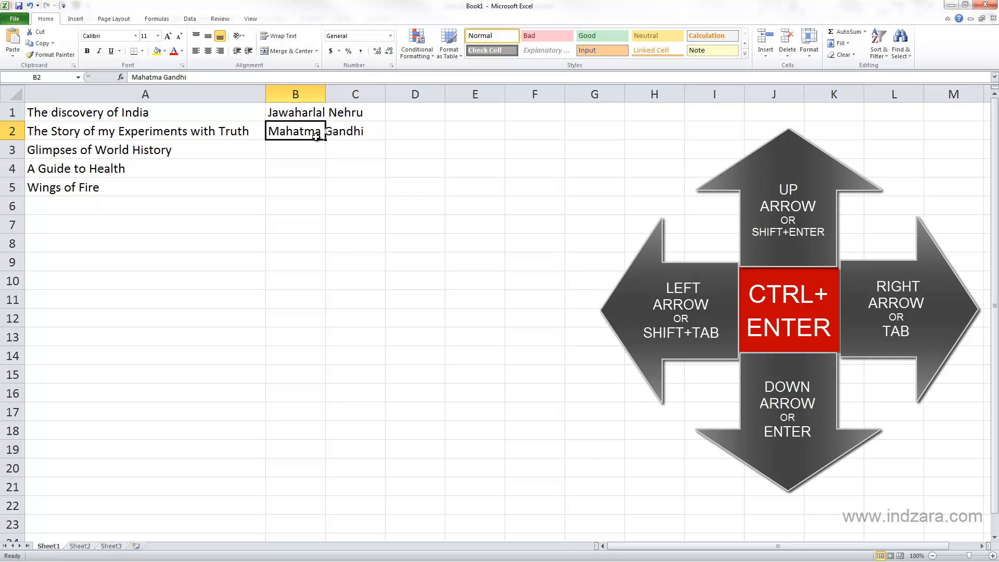
Retype 'Mahatma Gandhi' into cell B2 beside The Story of my Experiments with Truth
type("Maha")
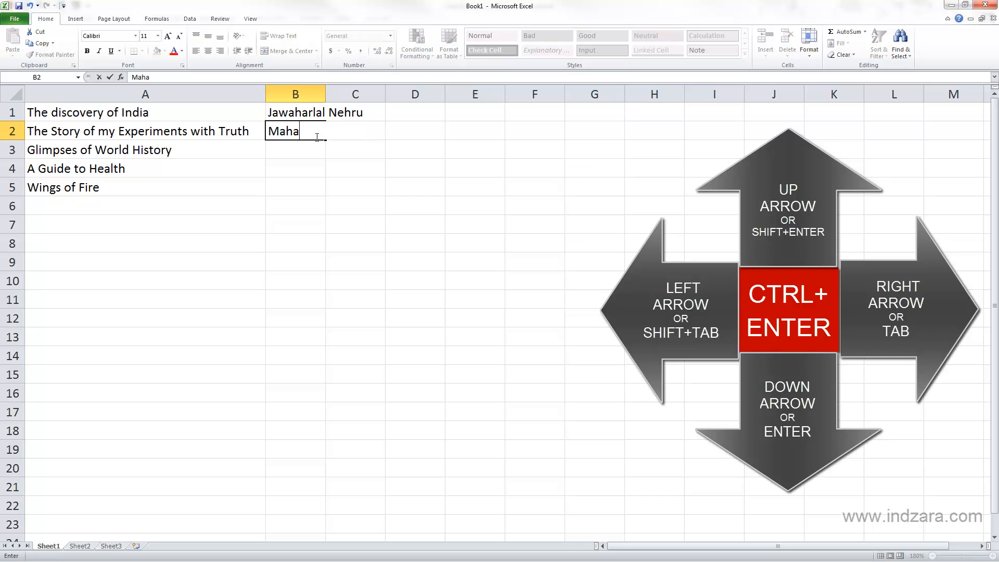
type("tma")
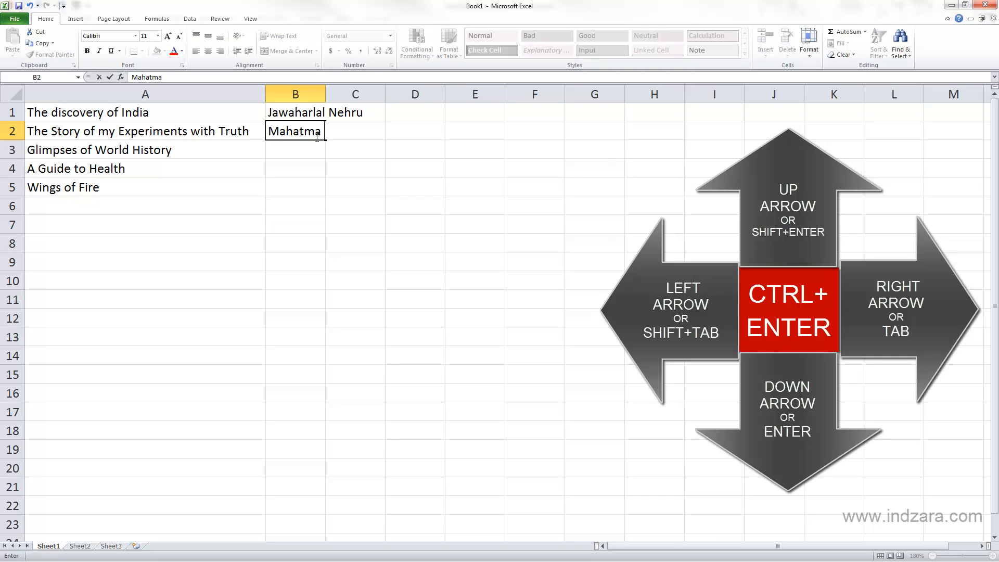
type("Gandhi")
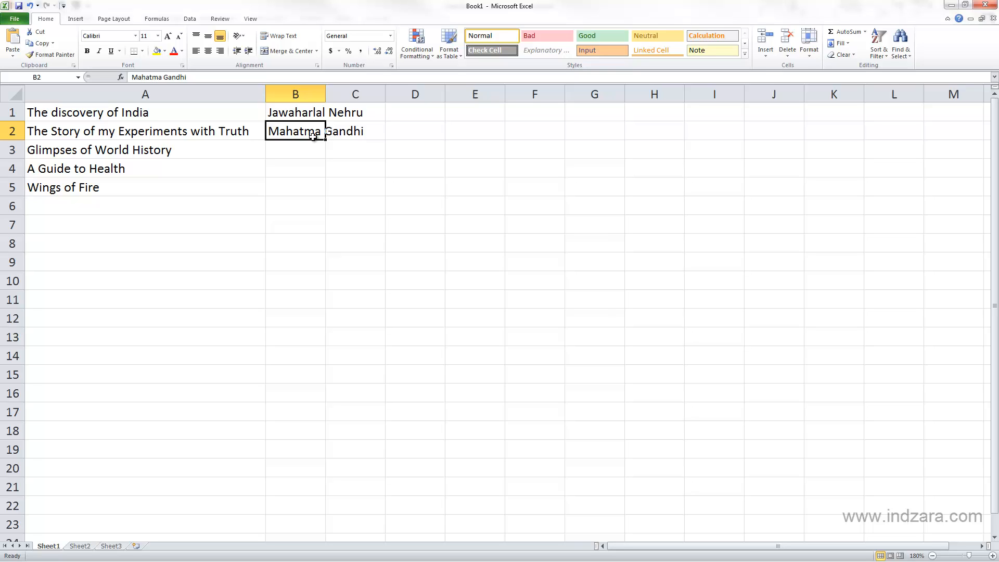
mouse_move(303, 128)
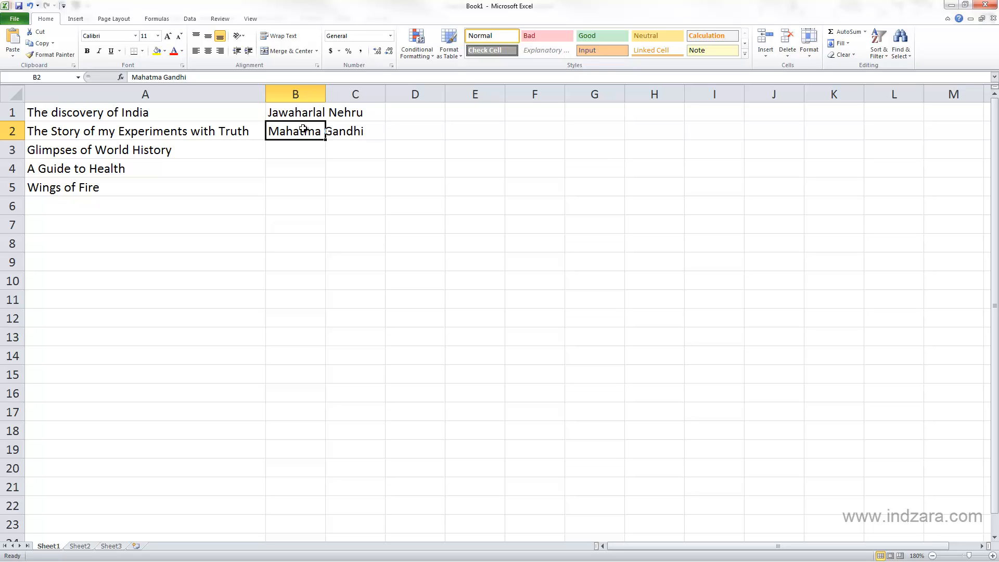
type("Maa")
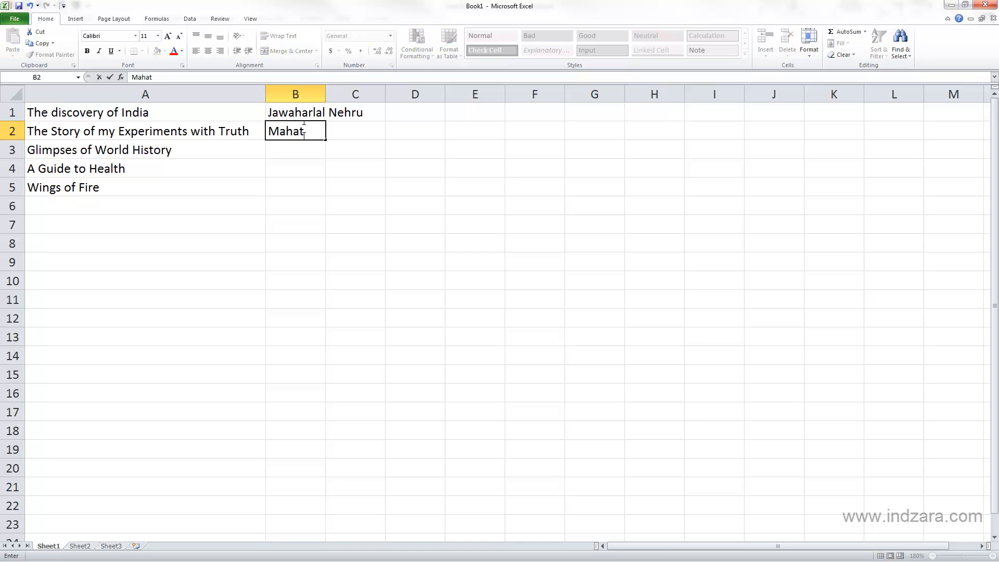
type("ma Gandhi")
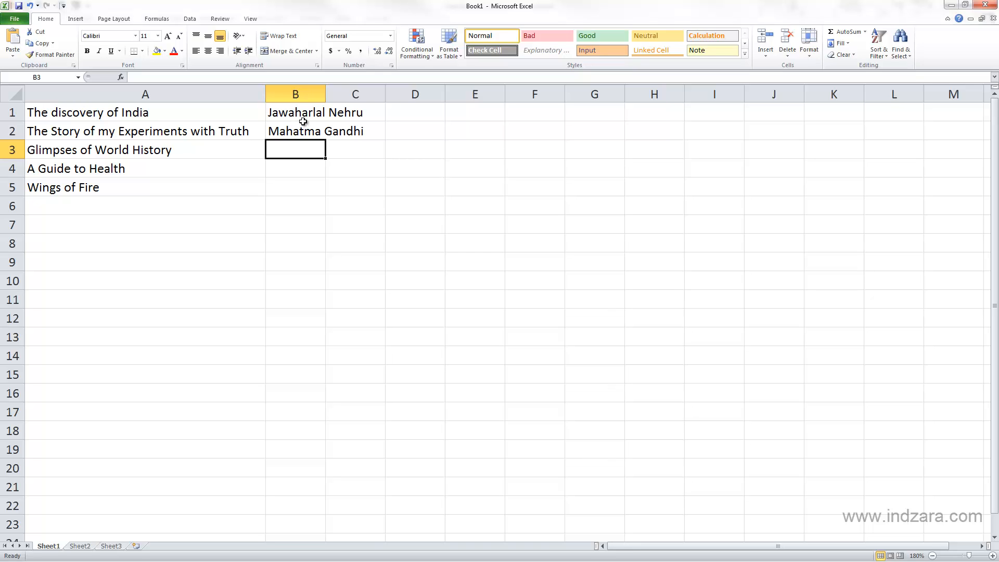
mouse_move(299, 134)
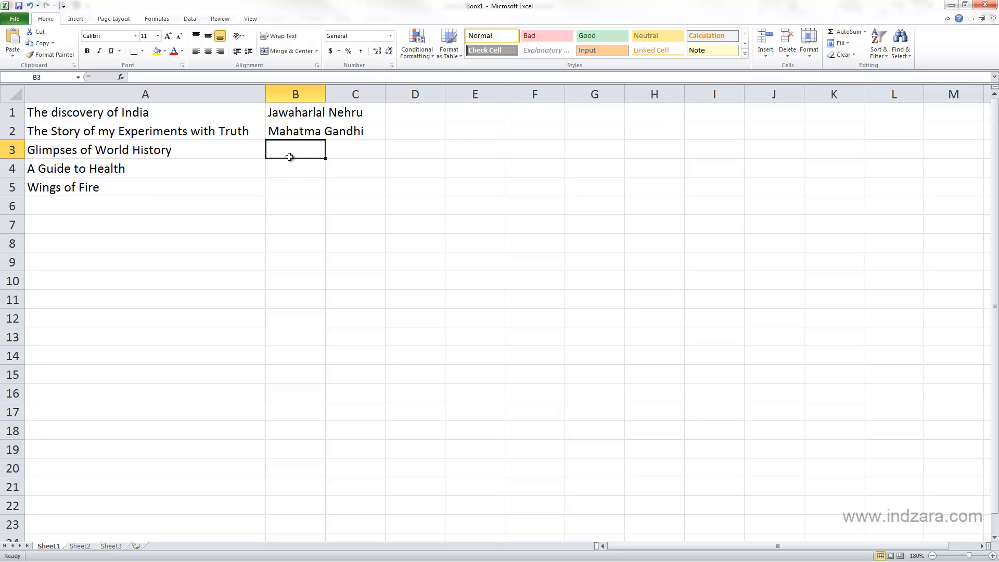
mouse_move(299, 170)
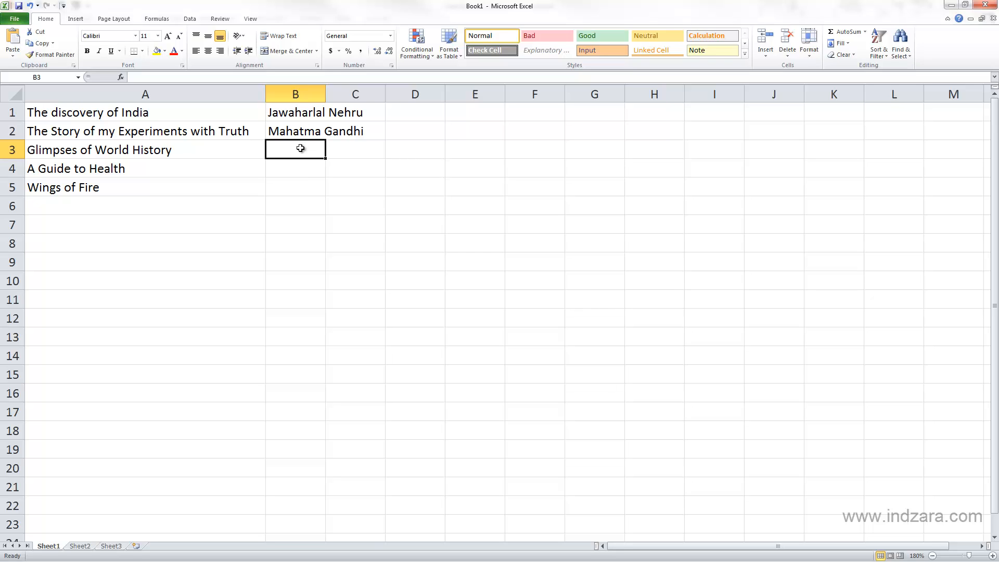
left_click(295, 131)
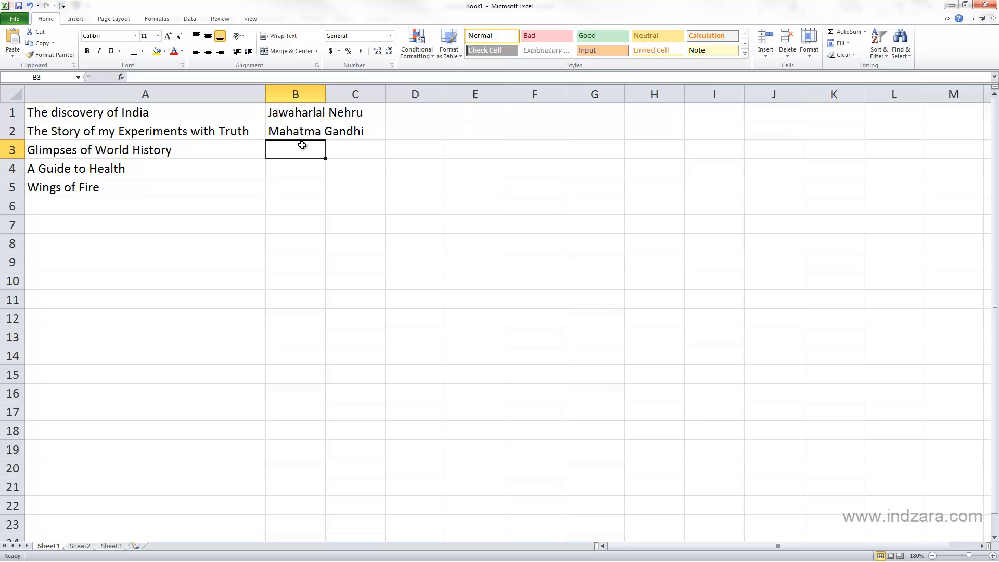
mouse_move(302, 266)
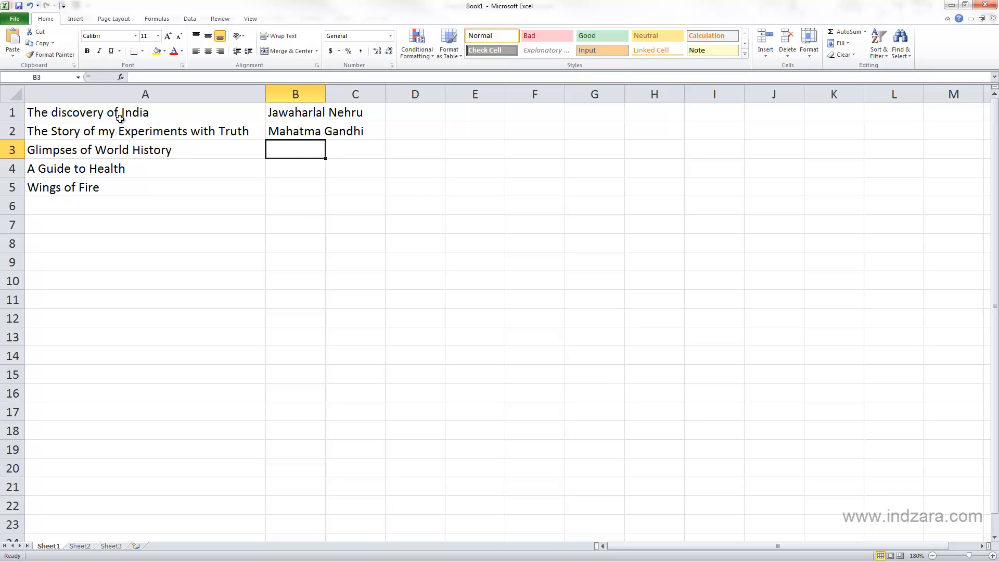
mouse_move(469, 112)
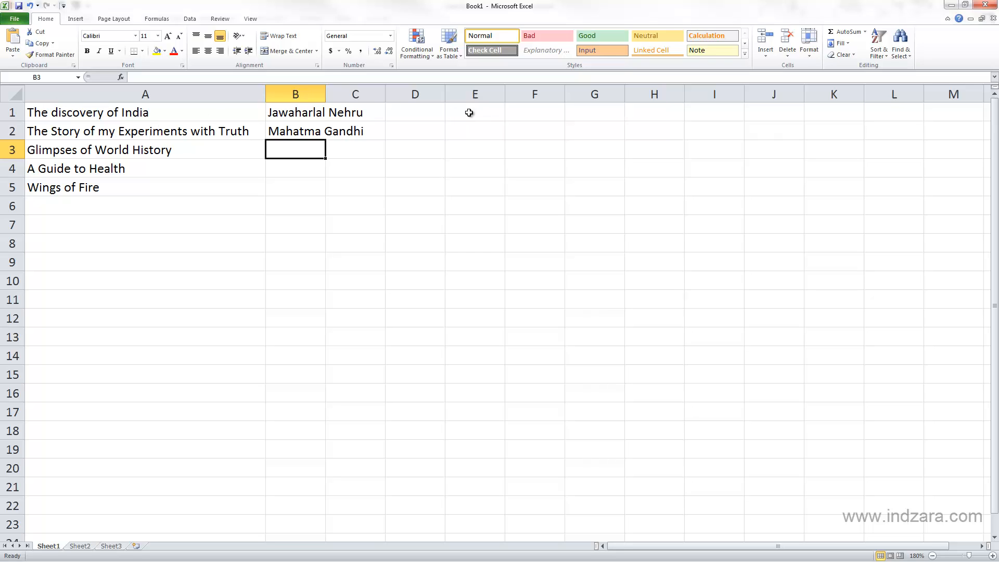
mouse_move(197, 118)
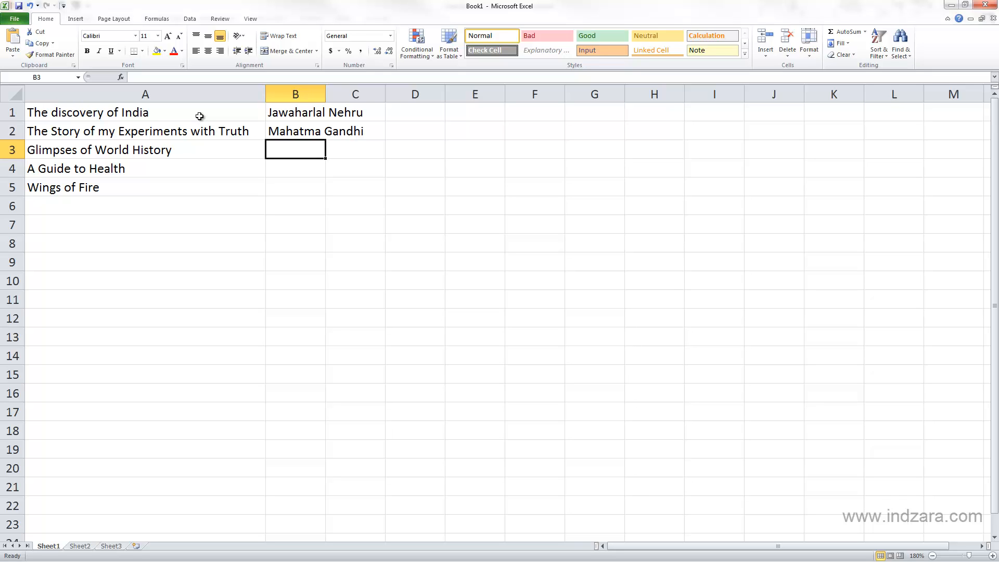
left_click(146, 113)
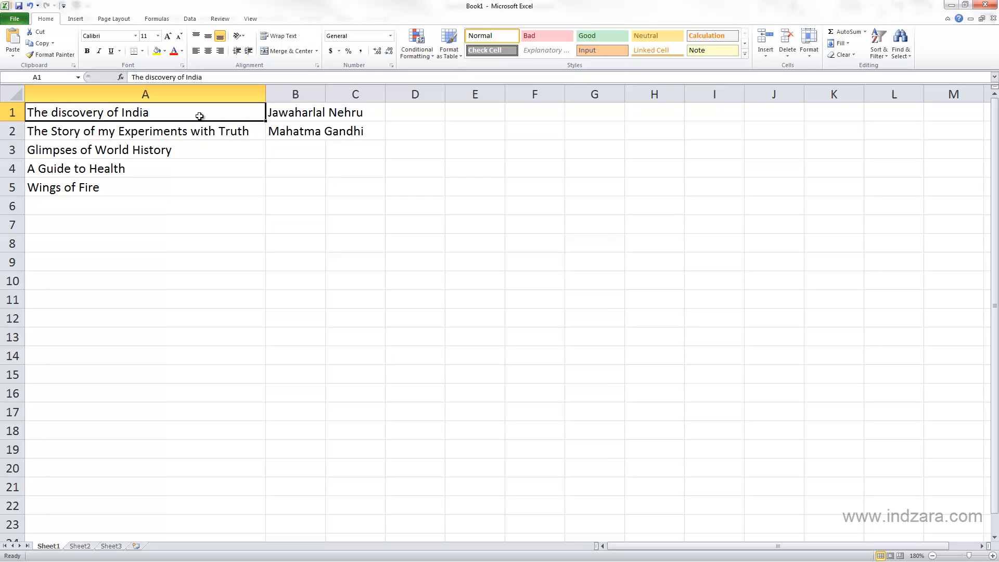
left_click(295, 112)
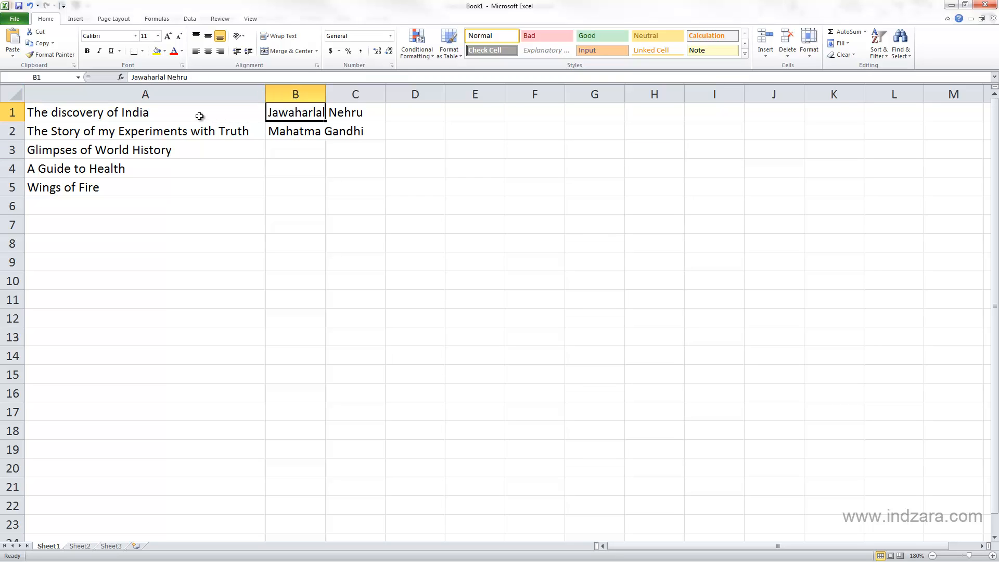
left_click(354, 112)
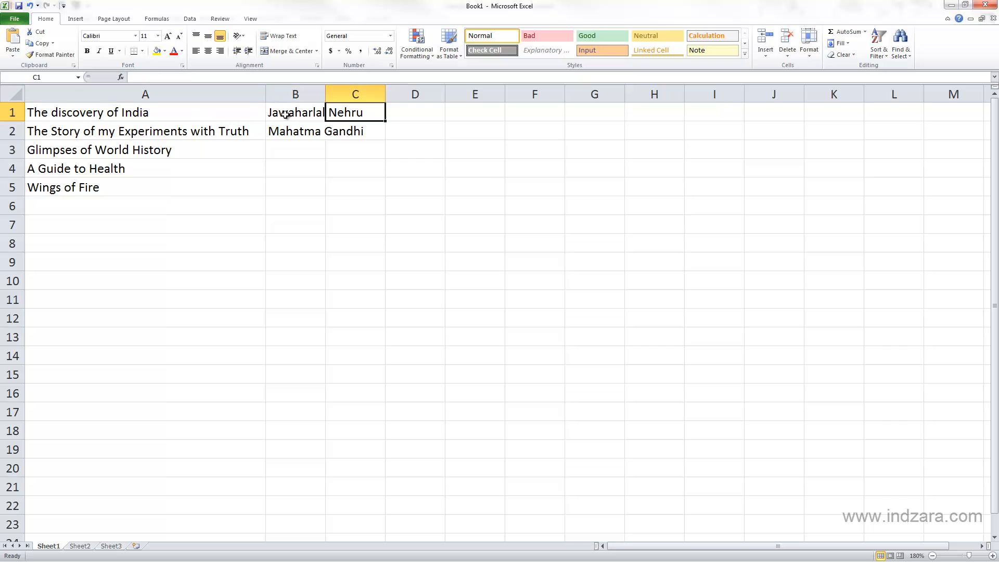
left_click(534, 112)
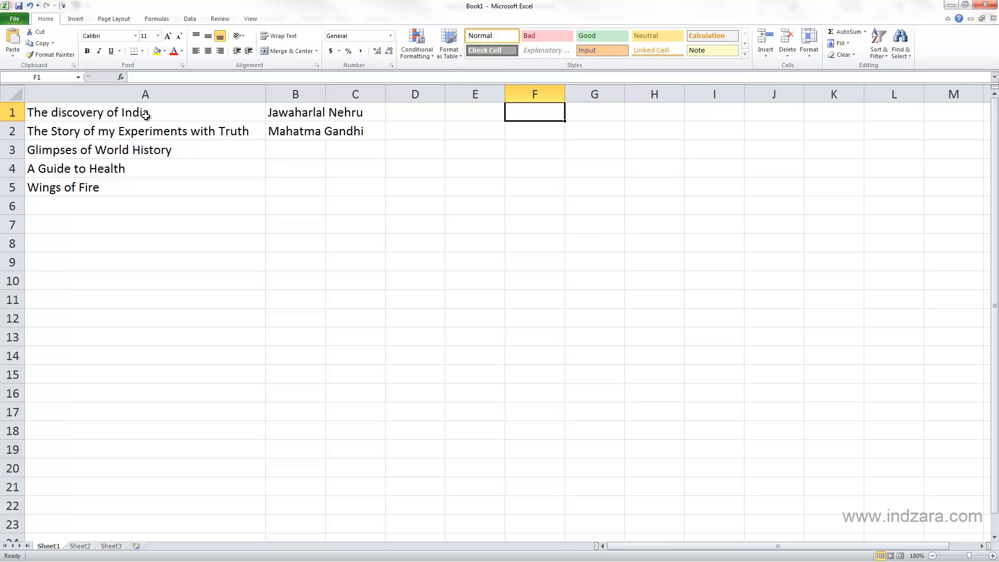
mouse_move(261, 114)
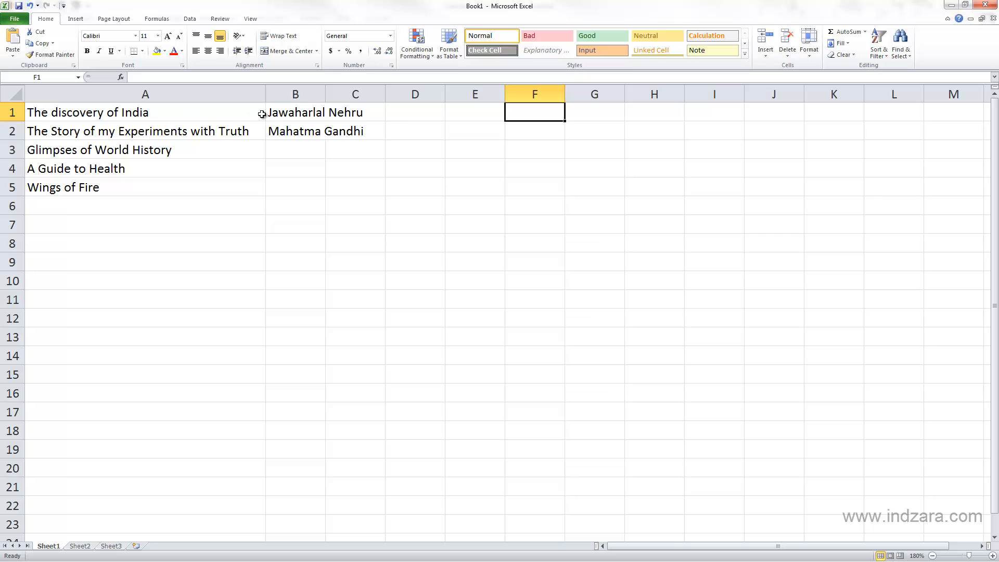